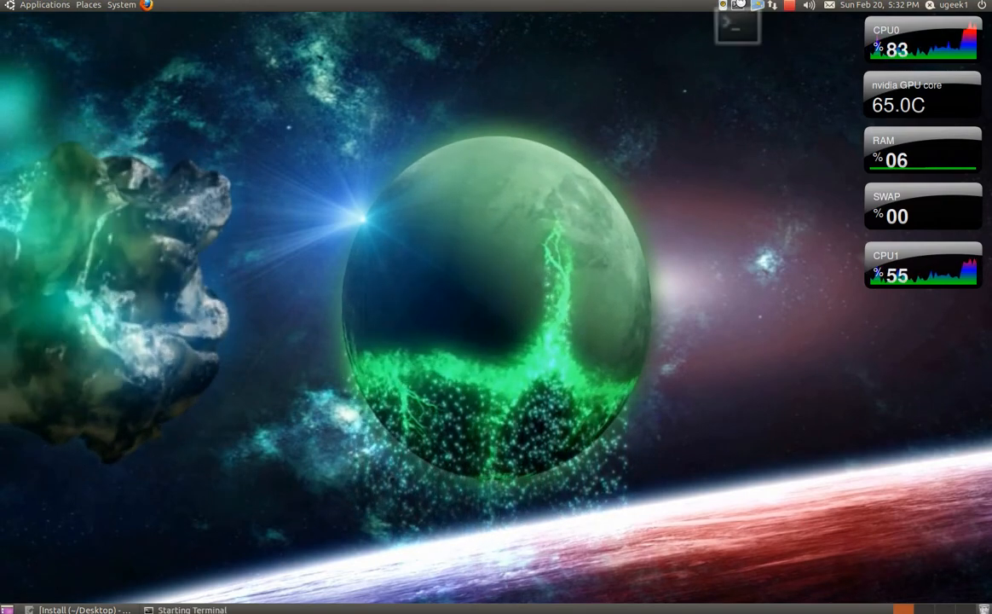
- Launch a terminal window beside the gedit notes with the install commands
click(736, 25)
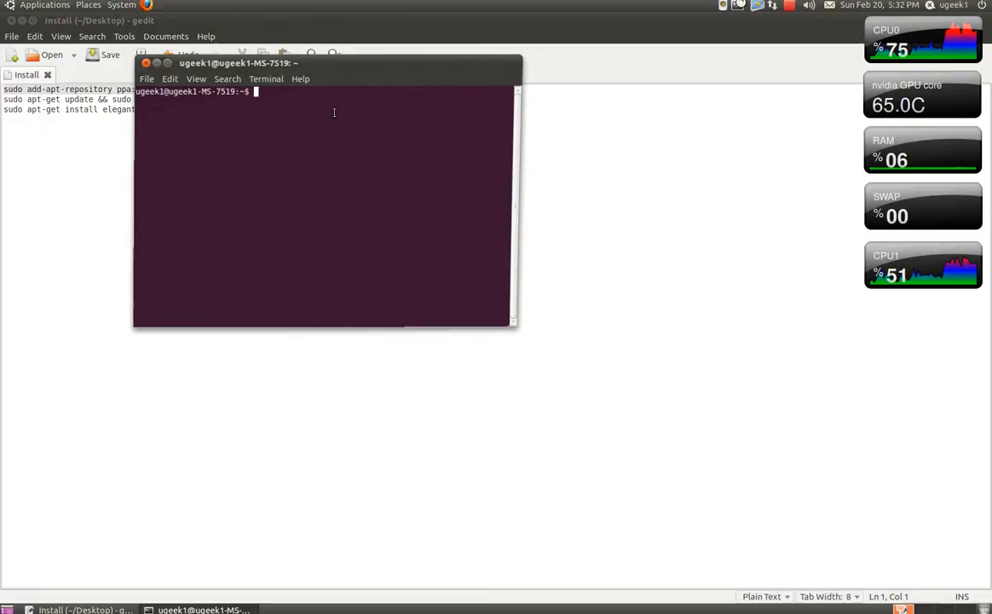
- Paste and run the add-apt-repository and apt-get update && upgrade commands
right_click(334, 113)
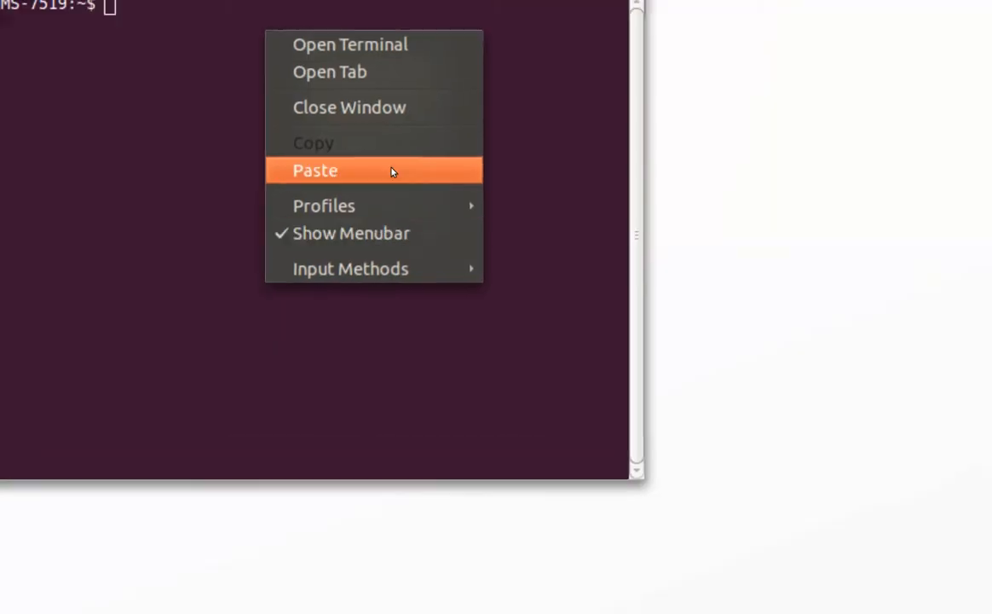
click(313, 170)
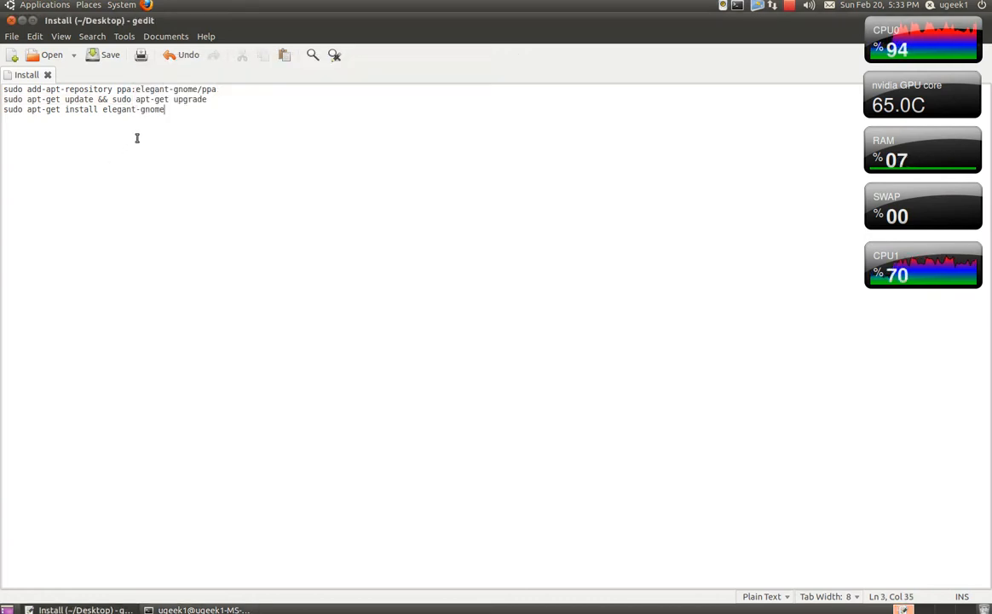
- Run 'sudo apt-get install elegant-gnome' in the terminal until setup finishes
triple_click(82, 109)
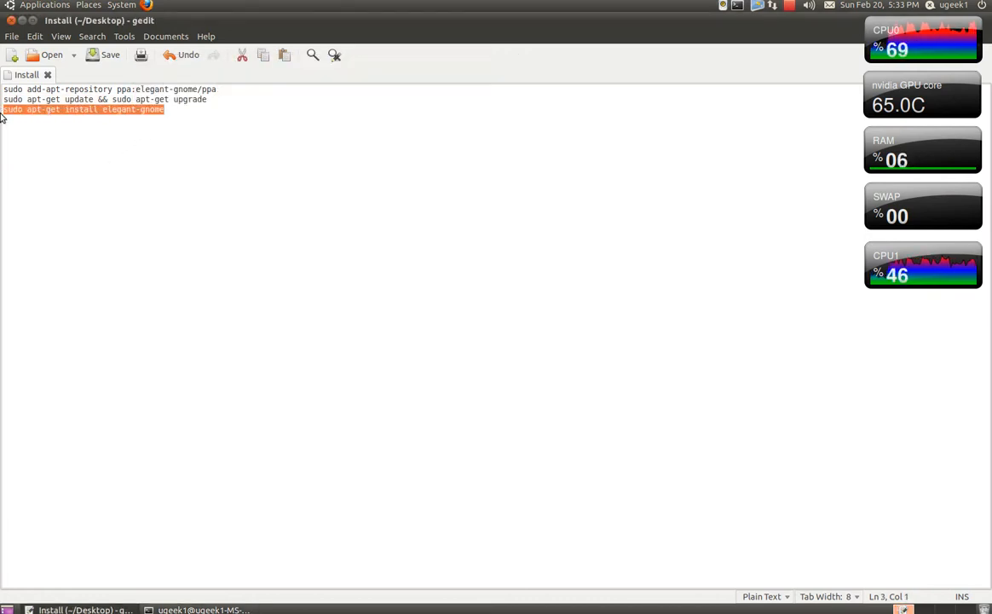
right_click(340, 289)
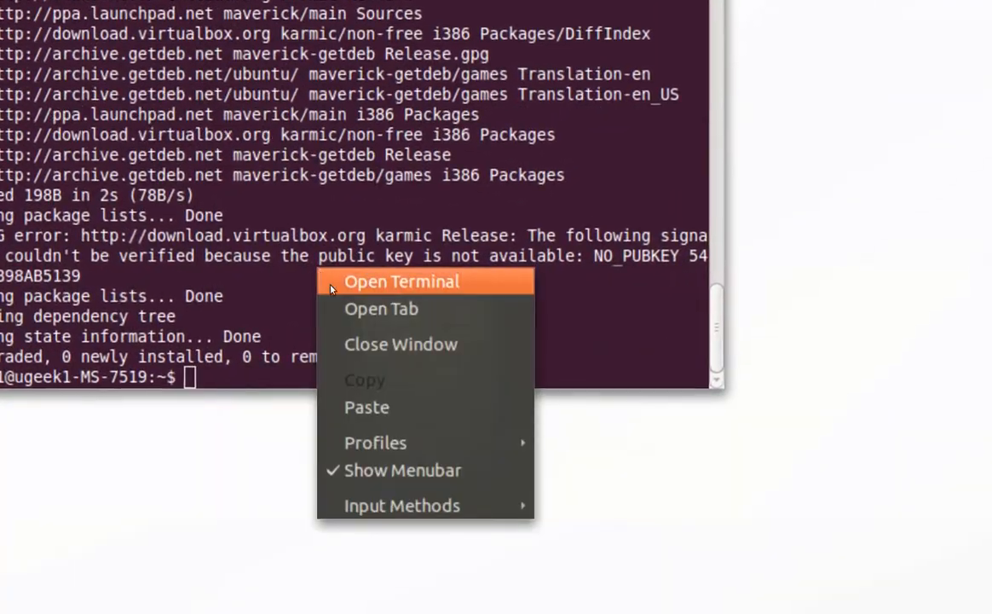
text(sudo apt-get install elegant-gnome)
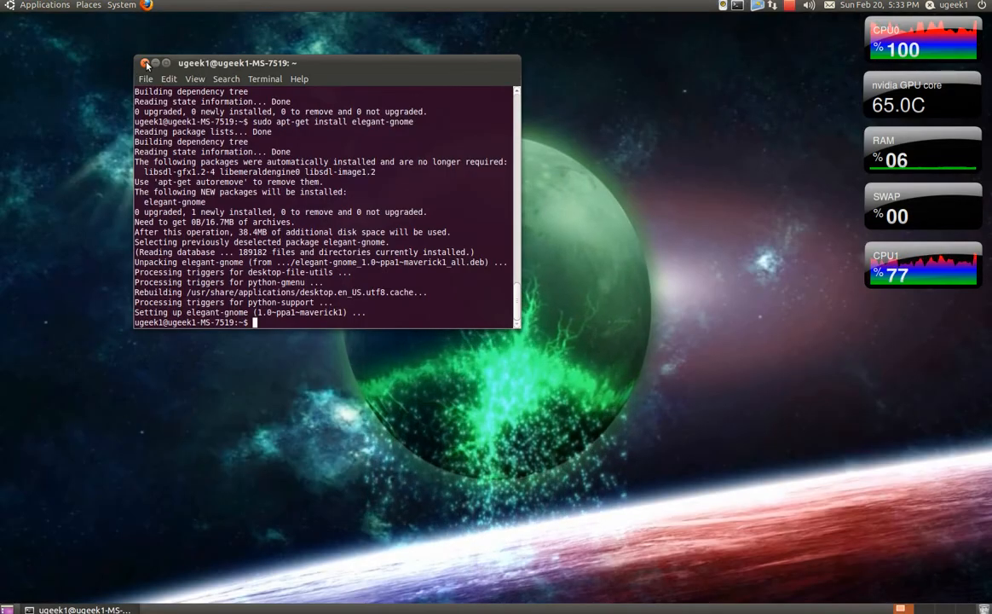
- Start Elegant GNOME Pack and confirm 'Install the pack'
click(44, 5)
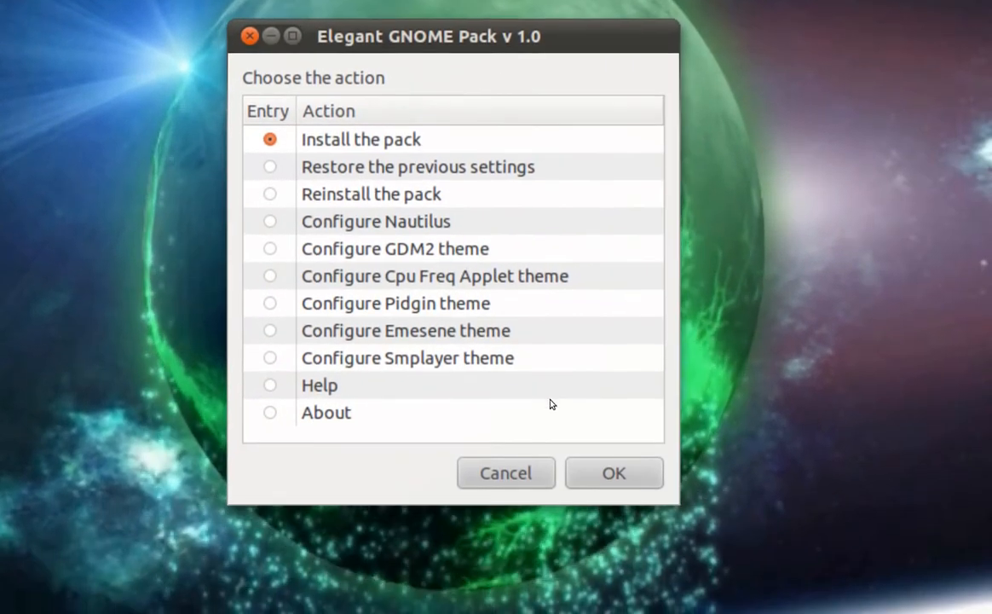
click(614, 474)
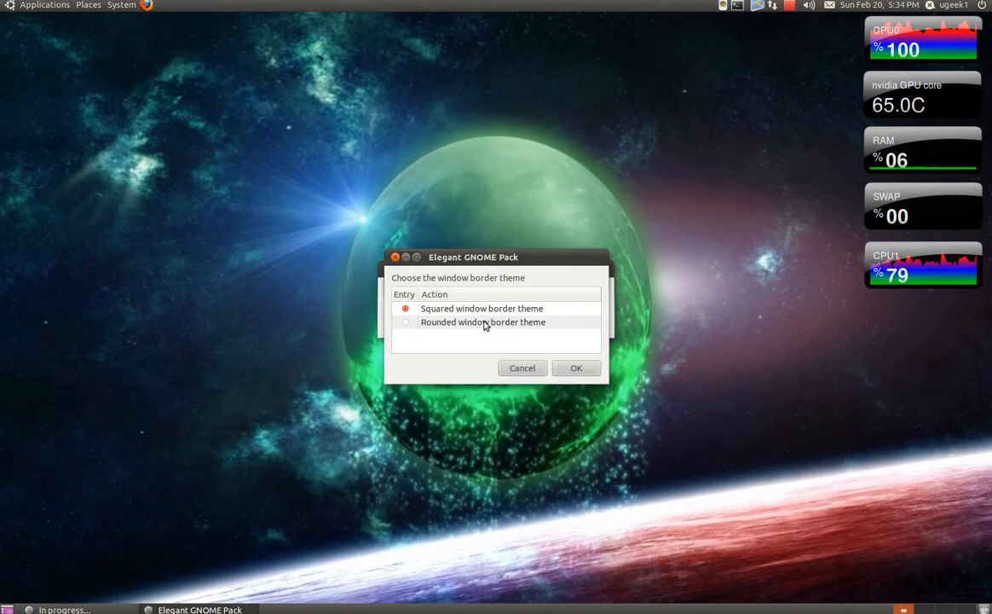
- Choose the rounded window border theme and left-side window buttons
click(406, 321)
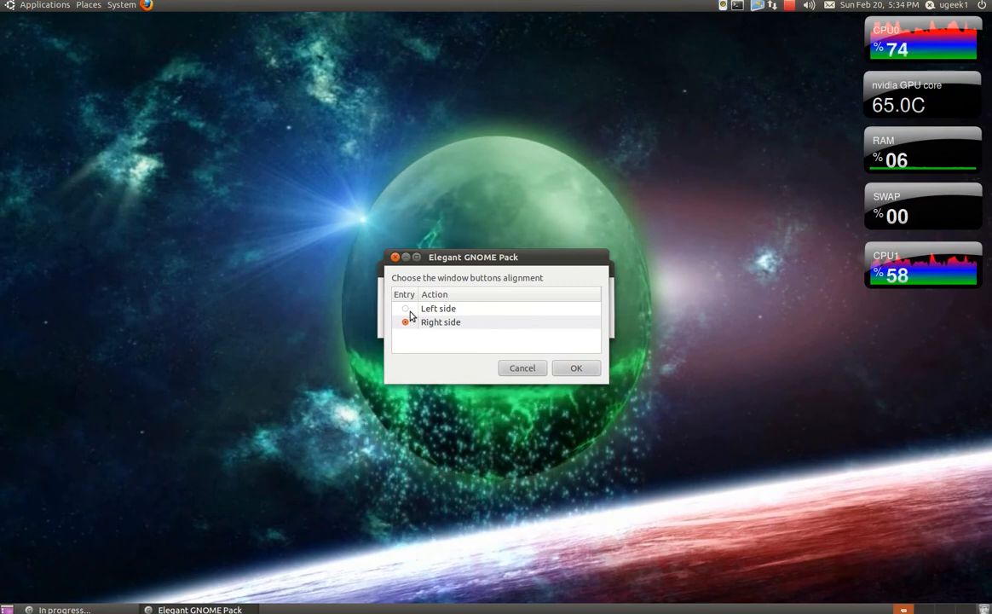
click(576, 368)
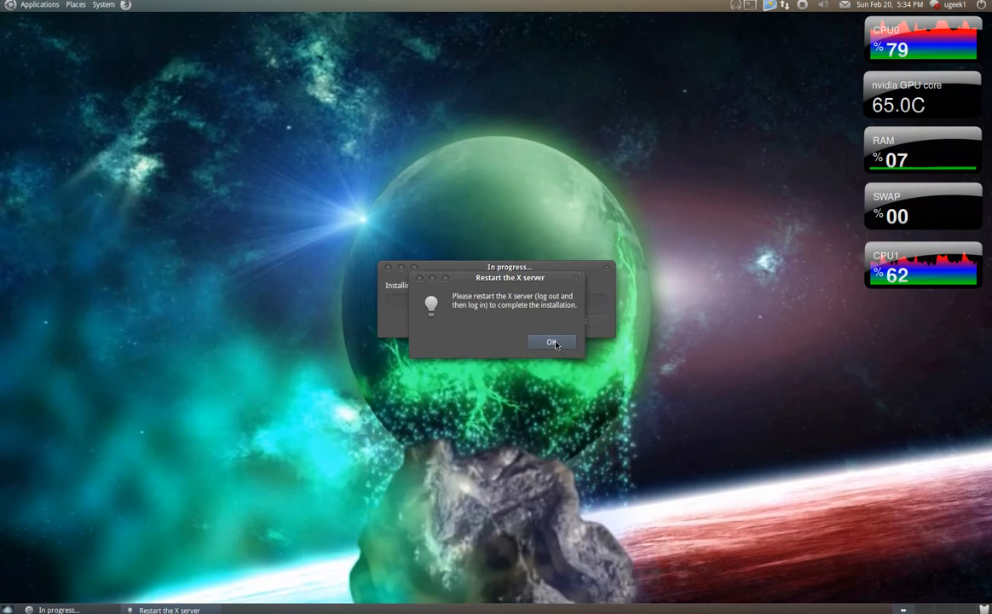
- Acknowledge the restart X server notice, then browse the Accessories and Places menus
click(553, 340)
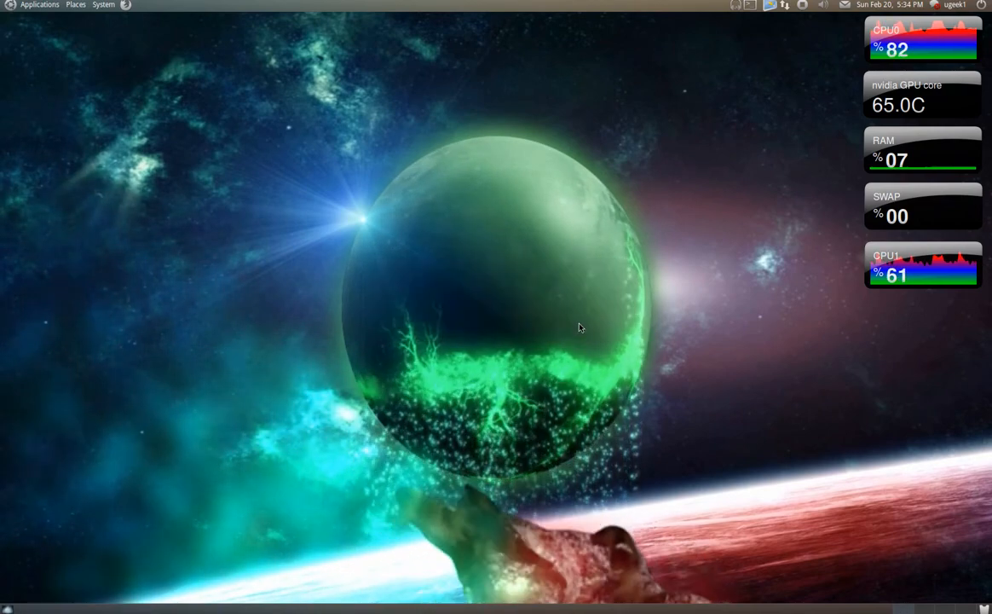
click(41, 5)
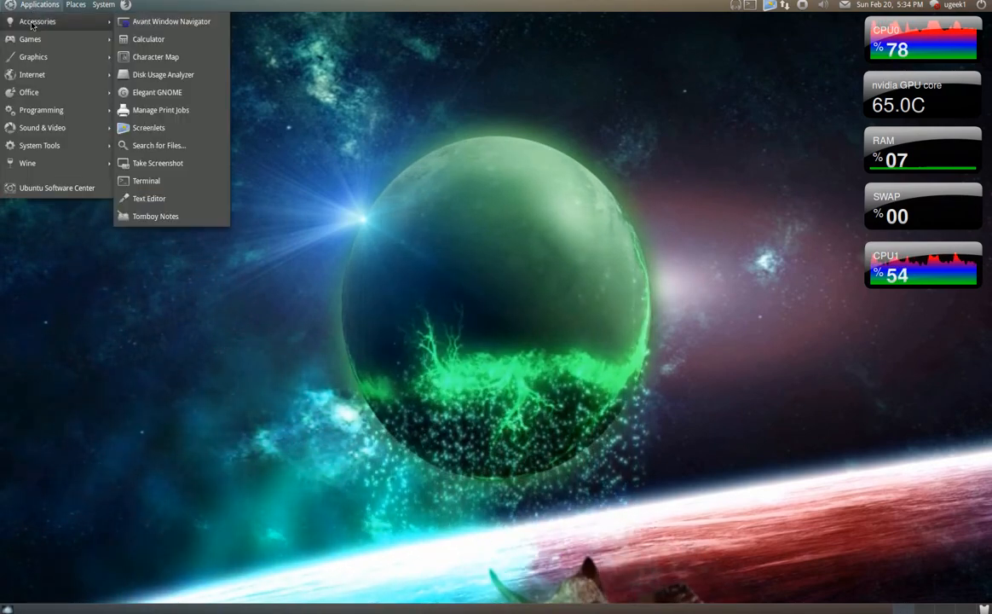
mouse_move(65, 64)
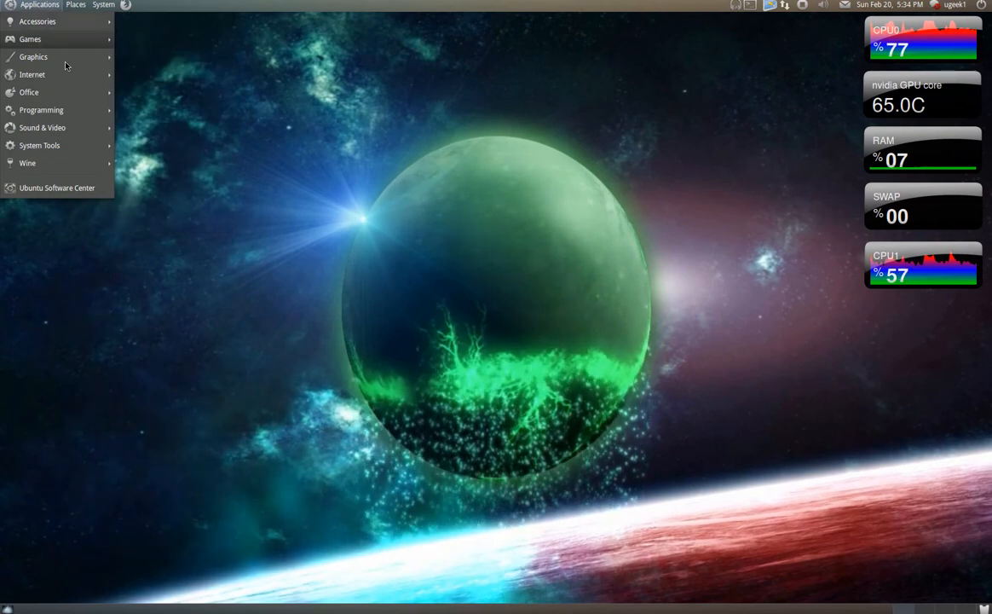
click(75, 4)
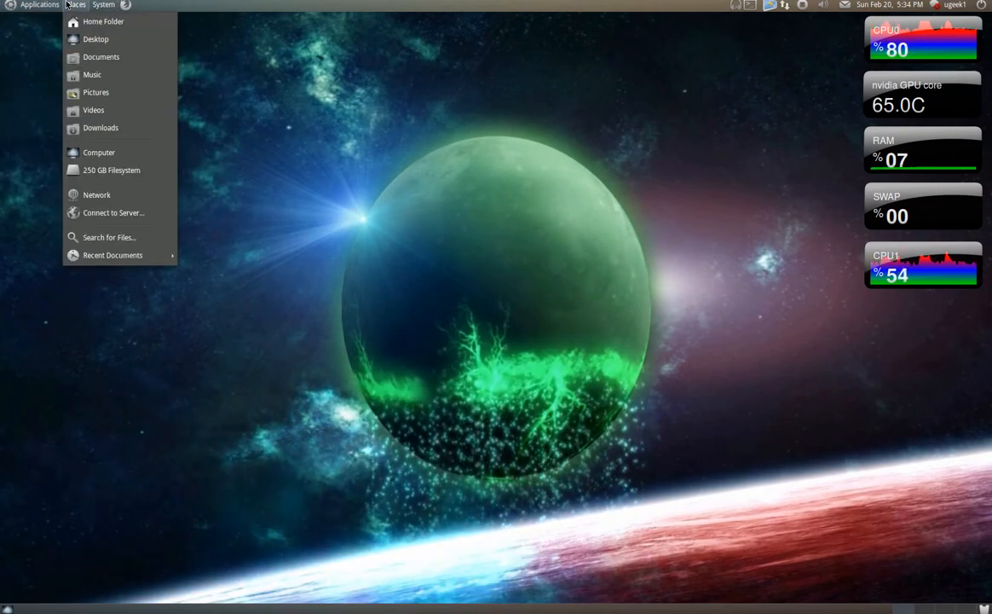